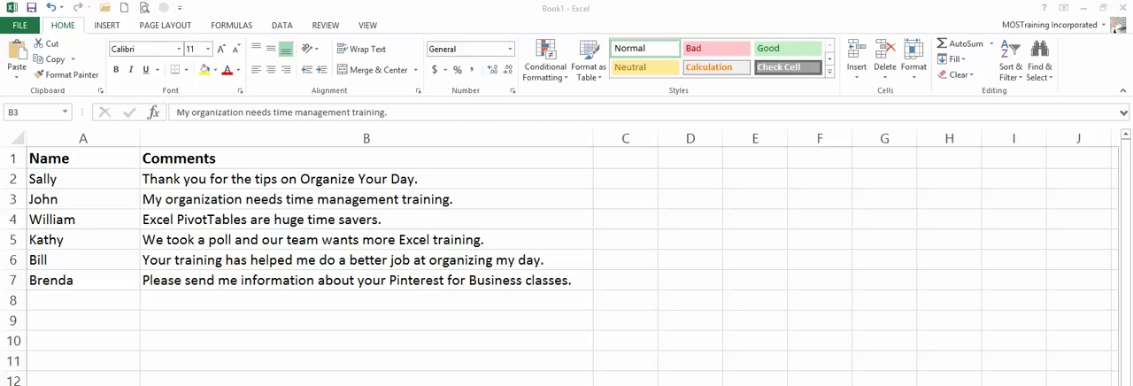
Select the six comment cells B2 through B7
{"action": "left_click", "coordinate": [364, 198]}
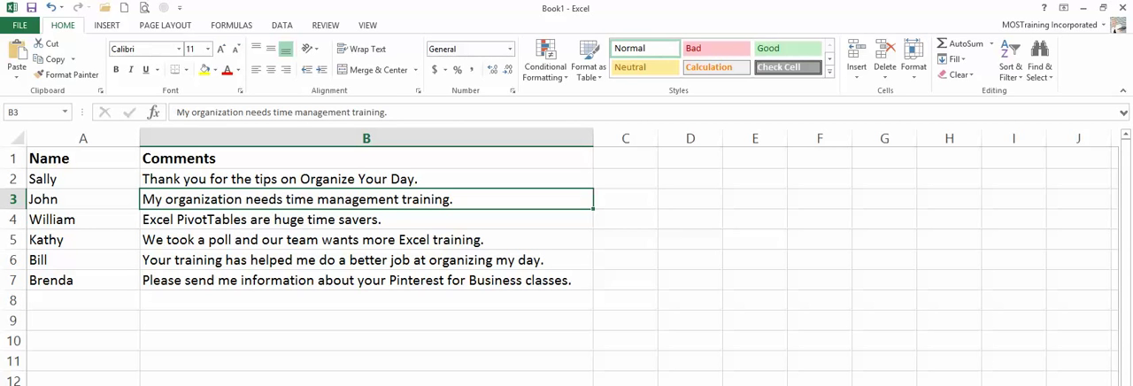
{"action": "left_click", "coordinate": [366, 179]}
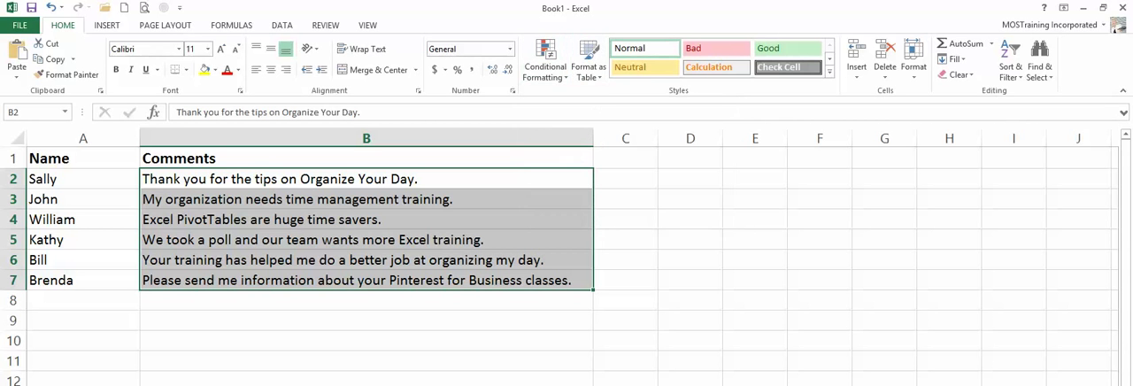
Start a Highlight Cells 'Text that Contains' rule for the selected comments
{"action": "left_click", "coordinate": [545, 60]}
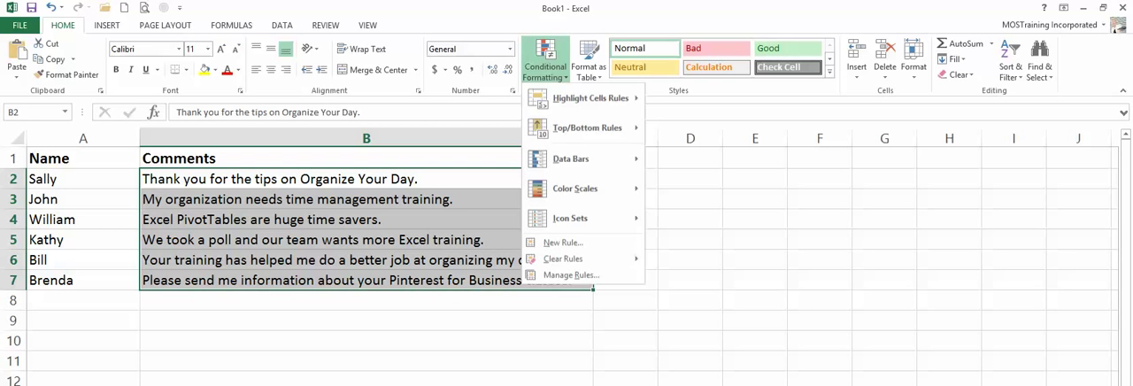
{"action": "mouse_move", "coordinate": [591, 98]}
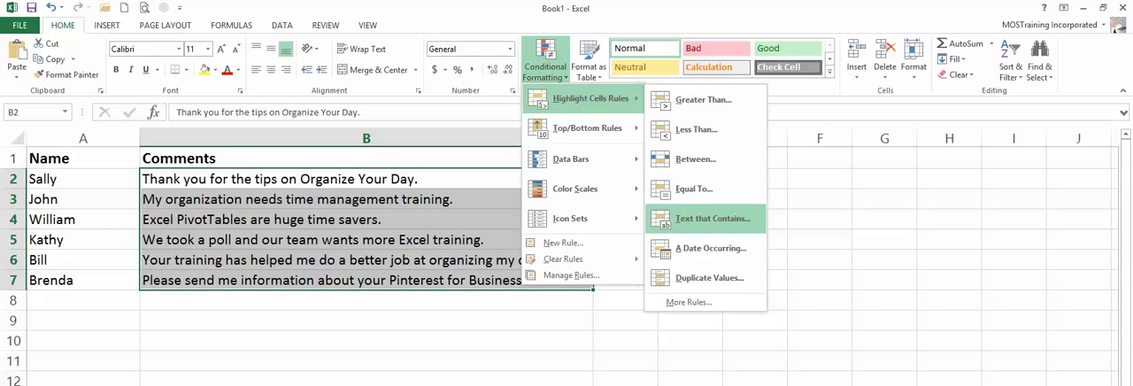
{"action": "left_click", "coordinate": [712, 220]}
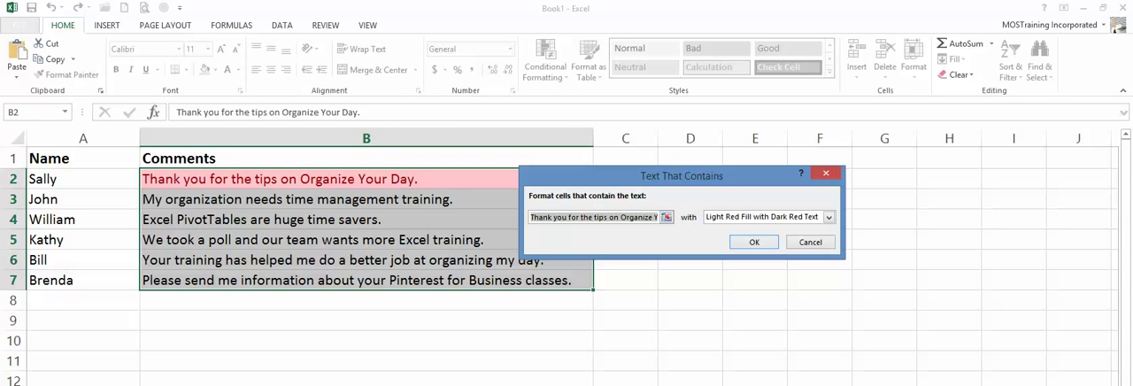
Highlight comments containing 'Organiz' with light red fill and dark red text
{"action": "type", "text": "Organi"}
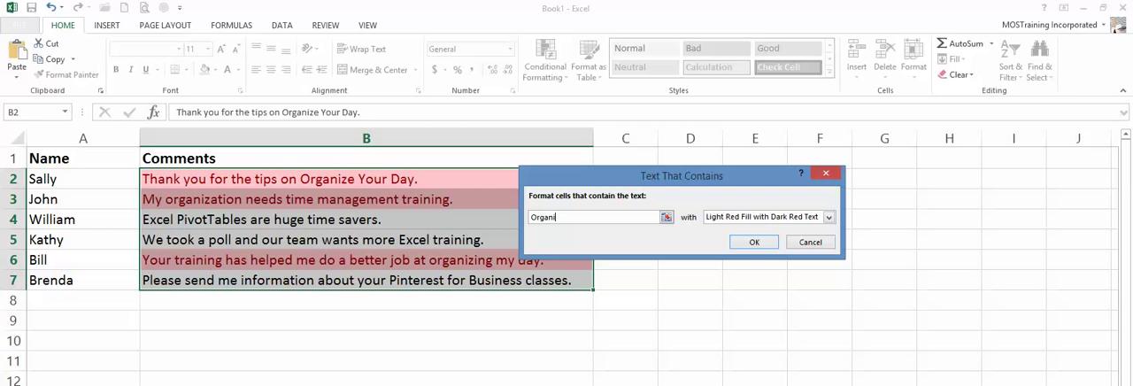
{"action": "type", "text": "z*"}
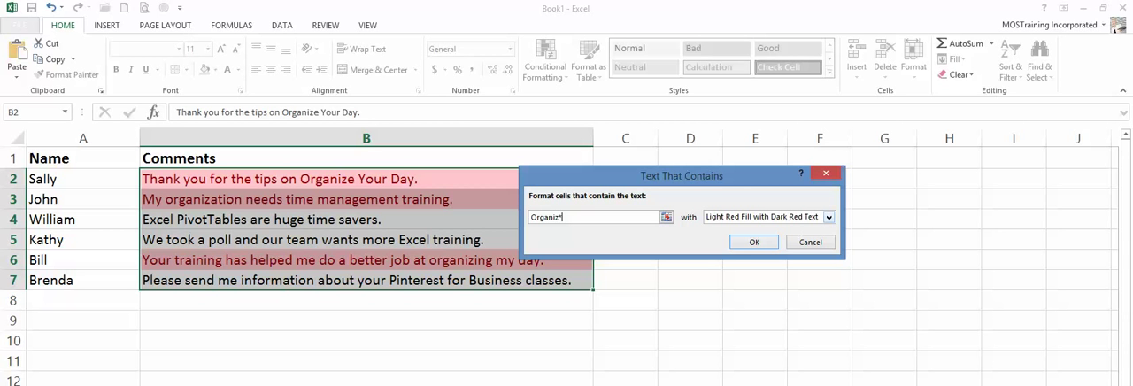
{"action": "left_click", "coordinate": [826, 216]}
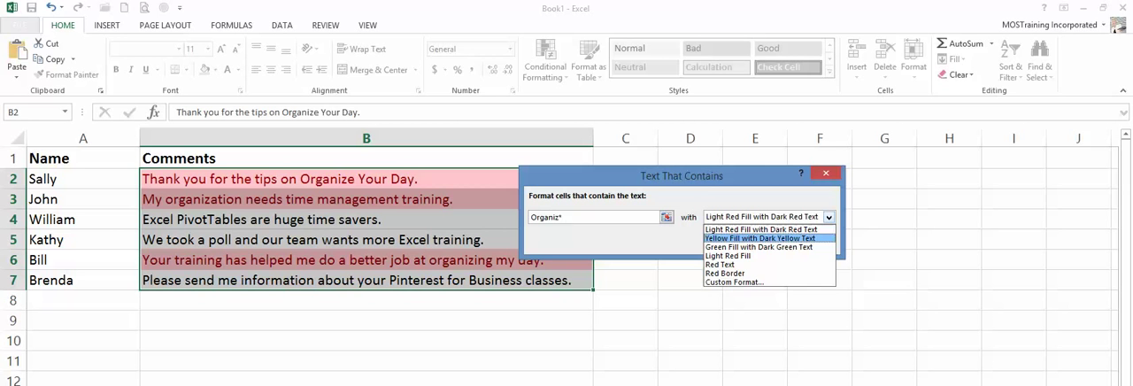
{"action": "mouse_move", "coordinate": [768, 282]}
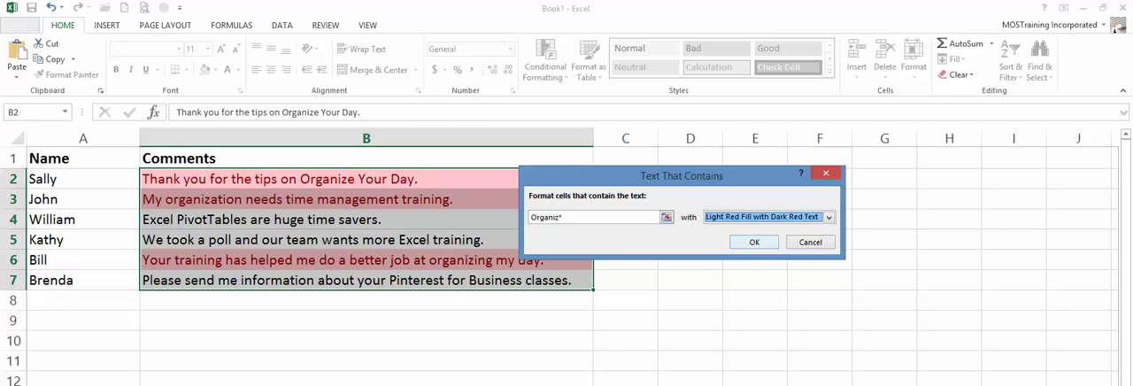
{"action": "left_click", "coordinate": [754, 241]}
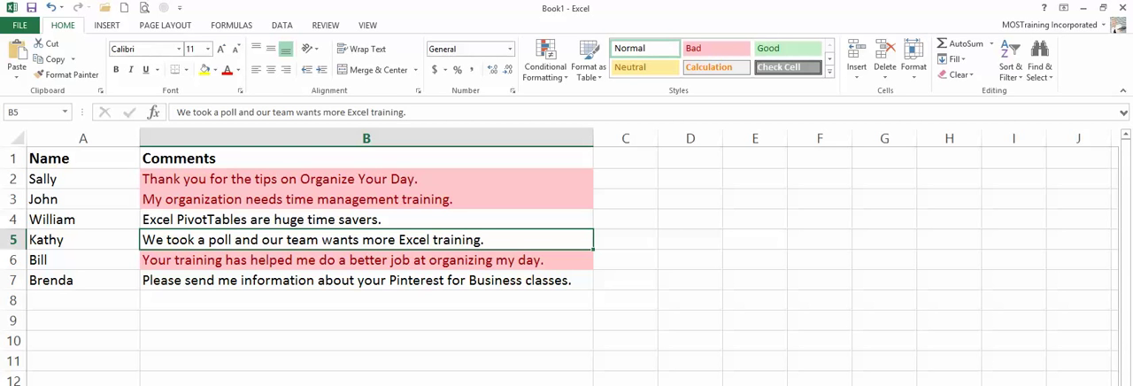
Check the highlighted comments and select the Name and Comments data rows 2 to 7
{"action": "left_click", "coordinate": [364, 177]}
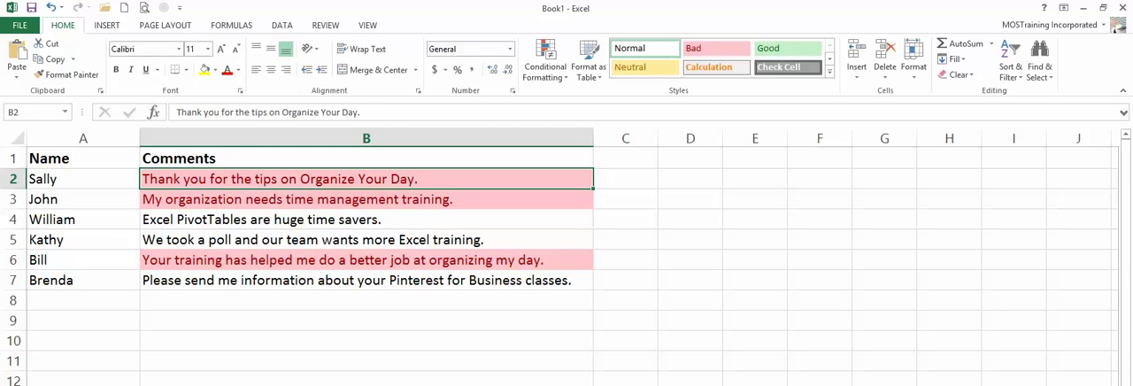
{"action": "left_click", "coordinate": [365, 198]}
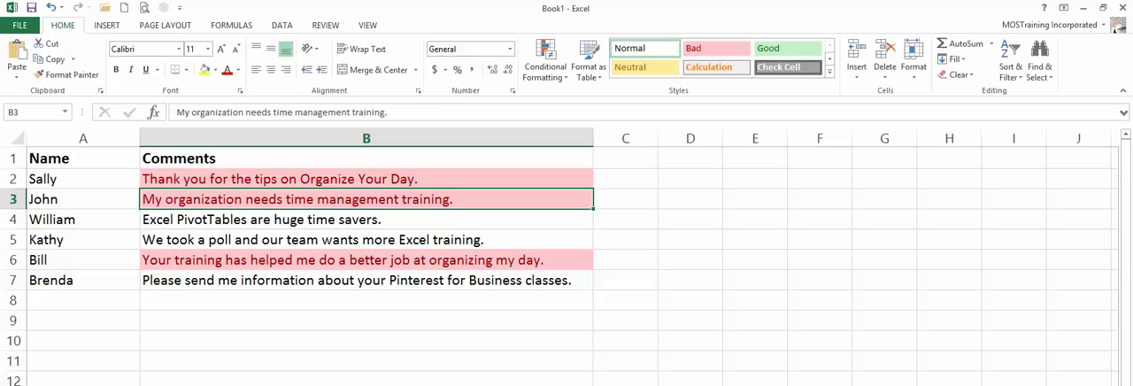
{"action": "left_click", "coordinate": [365, 259]}
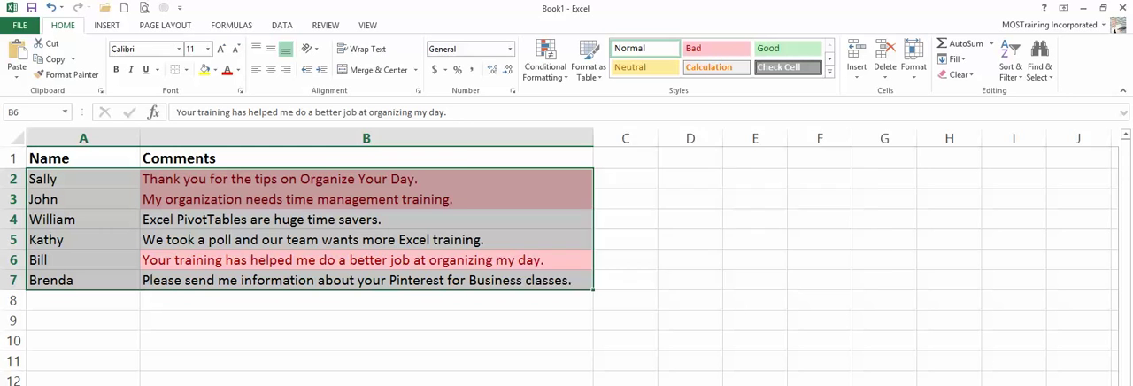
Sort by Comments on cell color, light red on top, so the highlighted rows come first
{"action": "left_click", "coordinate": [1009, 60]}
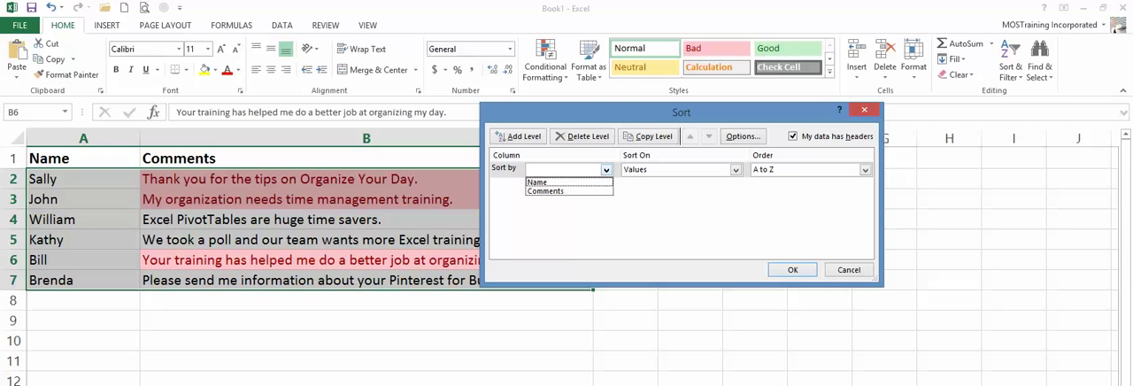
{"action": "left_click", "coordinate": [545, 191]}
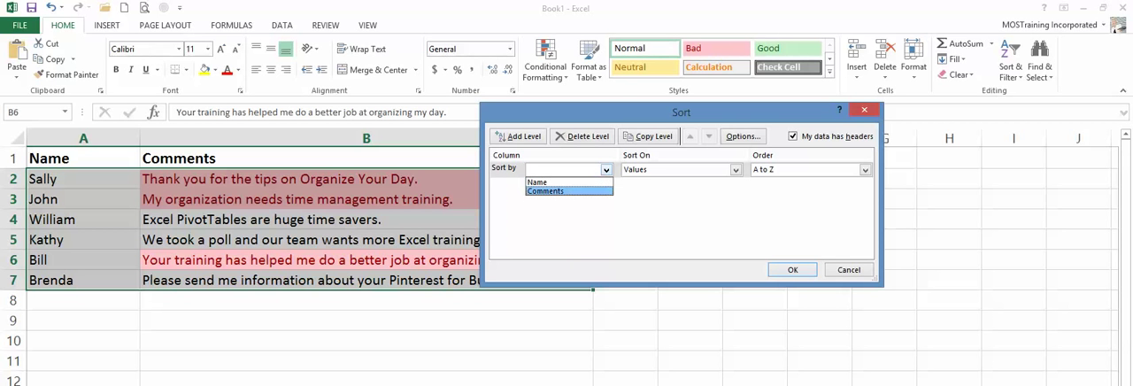
{"action": "left_click", "coordinate": [545, 191]}
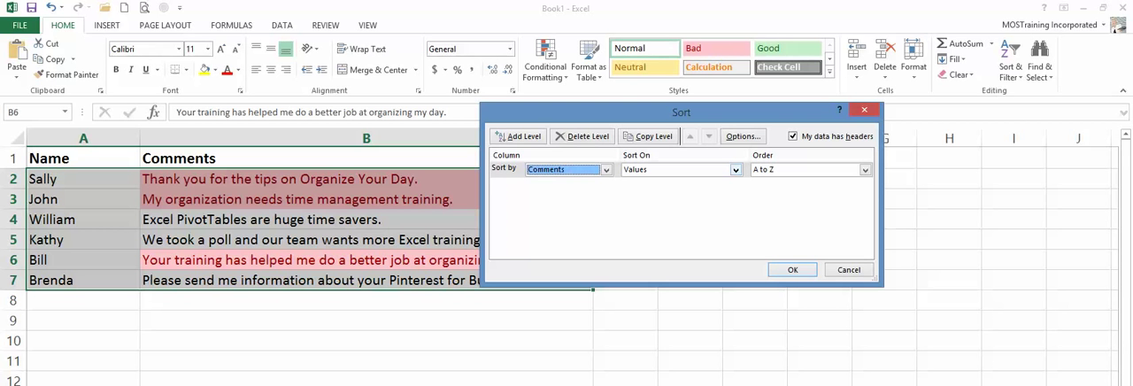
{"action": "left_click", "coordinate": [733, 170]}
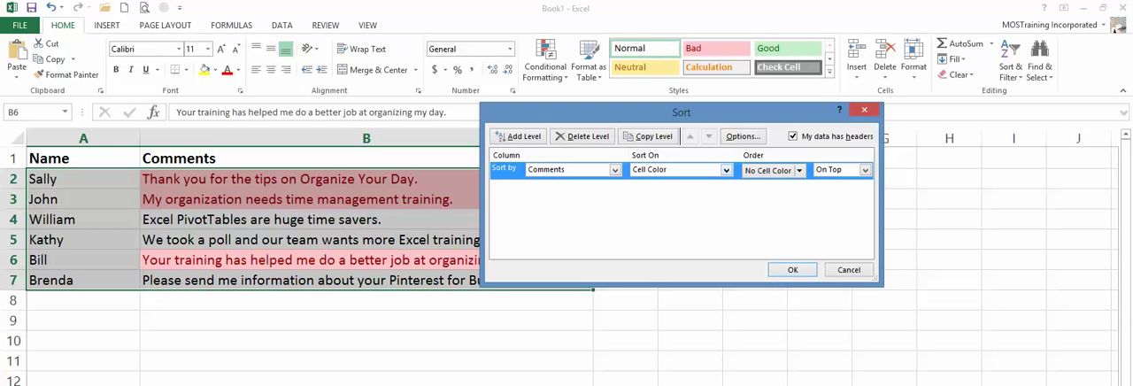
{"action": "left_click", "coordinate": [796, 170]}
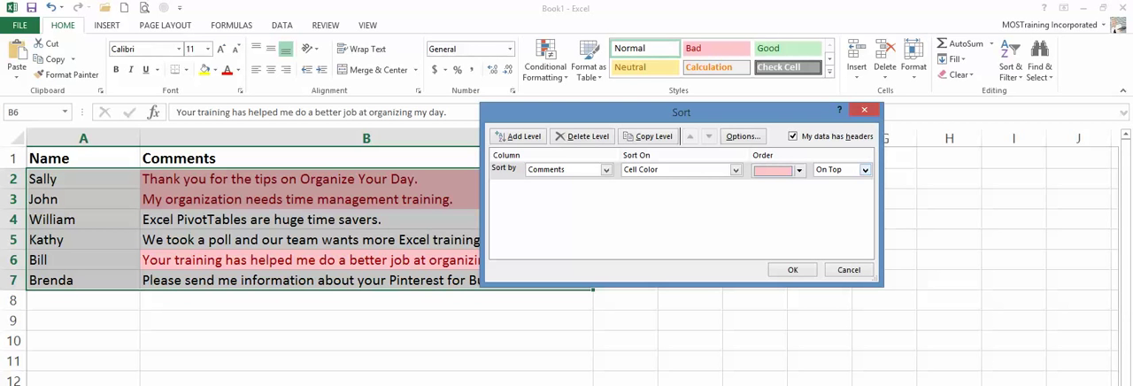
{"action": "left_click", "coordinate": [864, 170]}
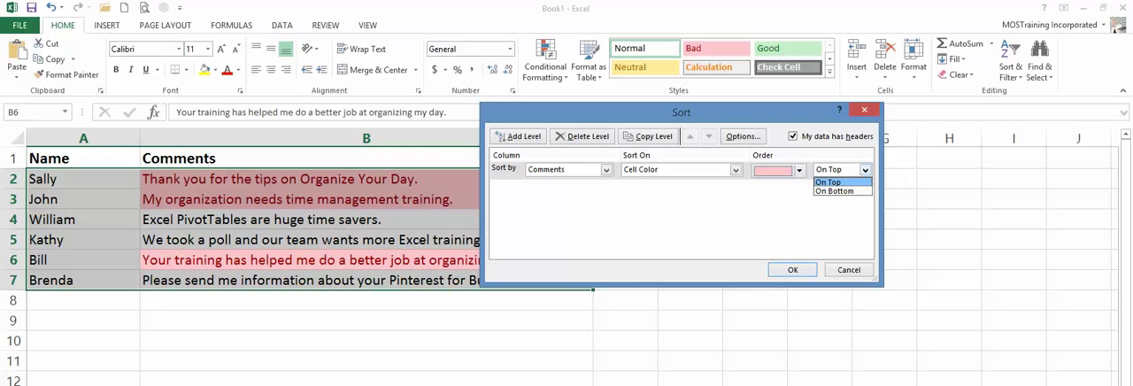
{"action": "left_click", "coordinate": [828, 181]}
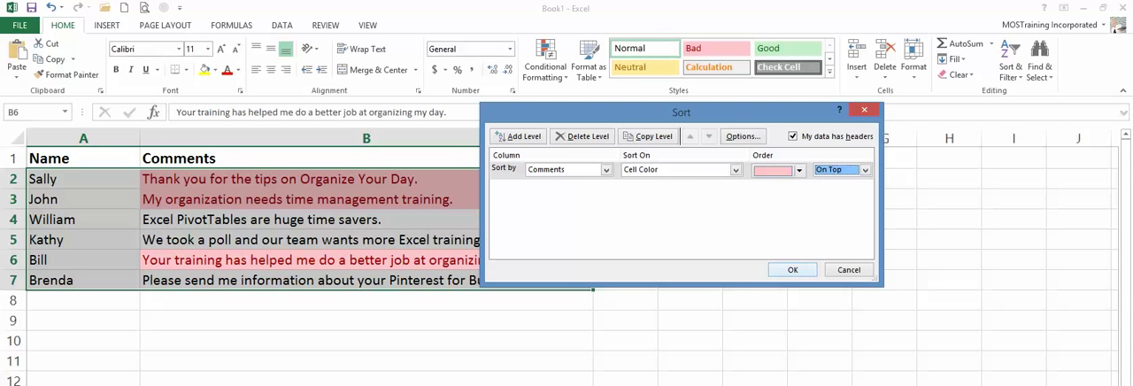
{"action": "left_click", "coordinate": [792, 269]}
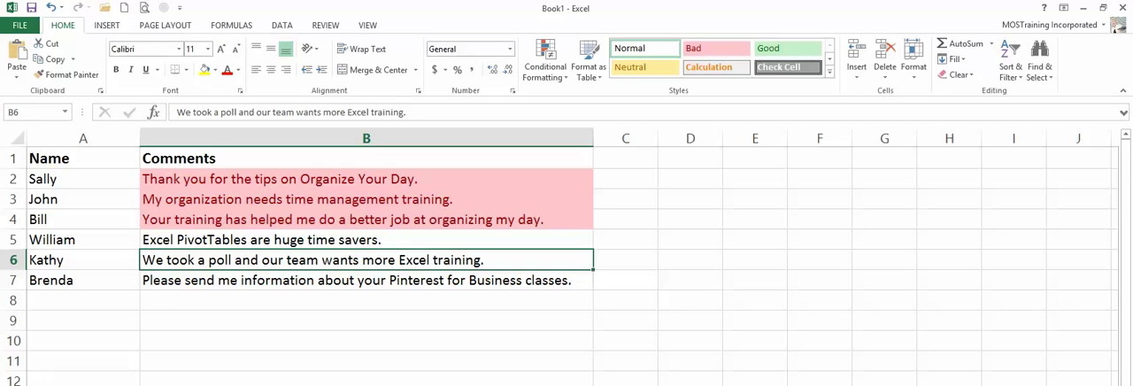
{"action": "left_click", "coordinate": [365, 177]}
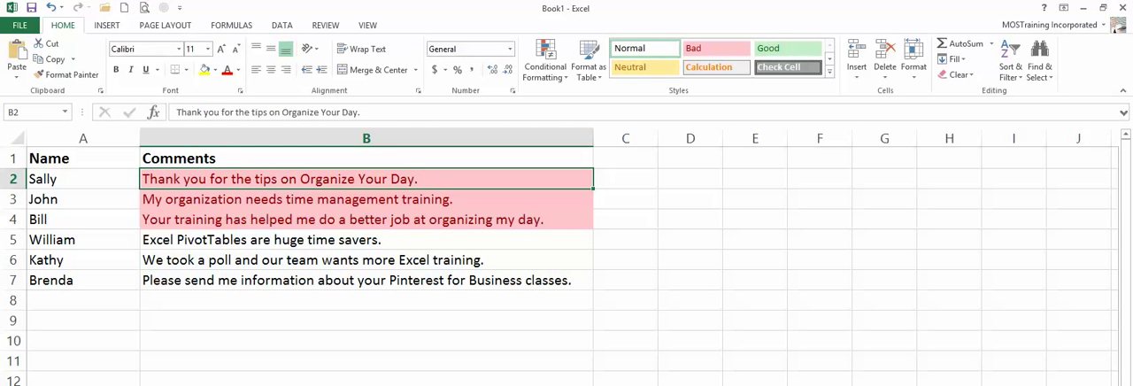